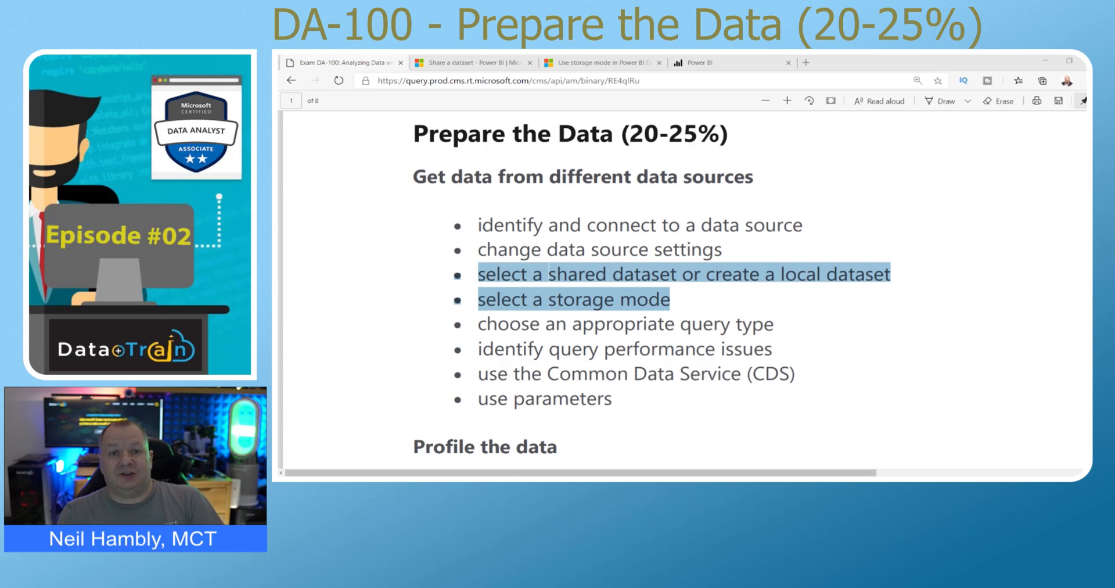
pyautogui.moveTo(765, 251)
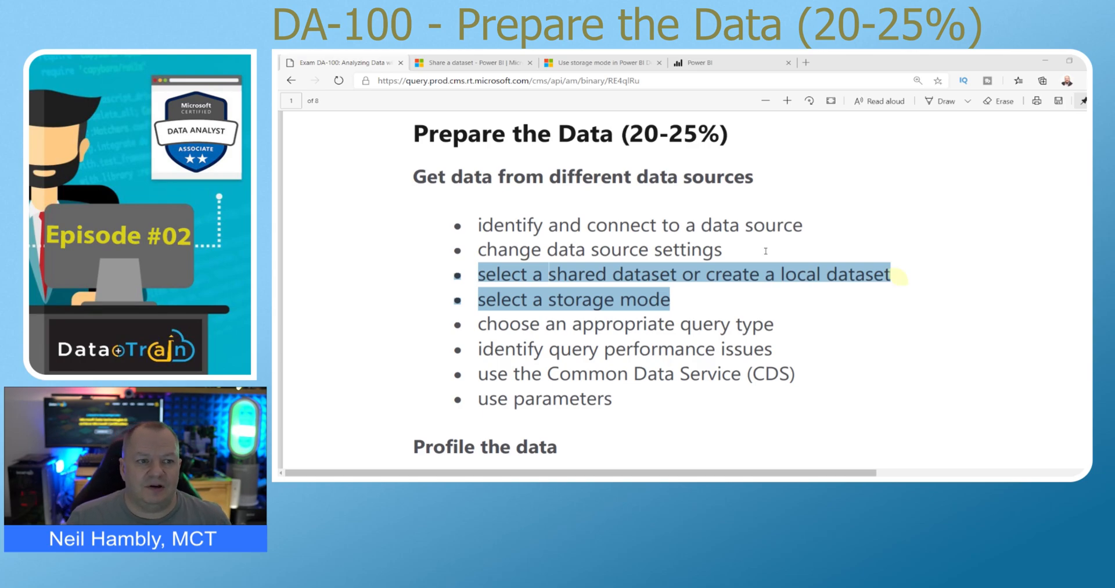
# Step: Switch to the Power BI 'Share a dataset' documentation tab in Edge
pyautogui.click(469, 63)
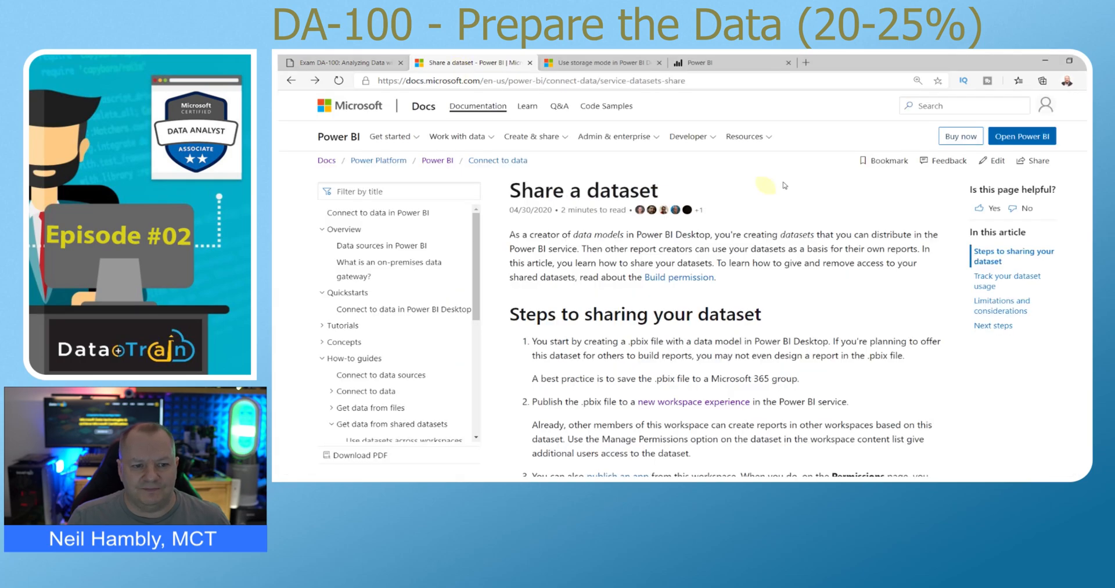
pyautogui.moveTo(807, 188)
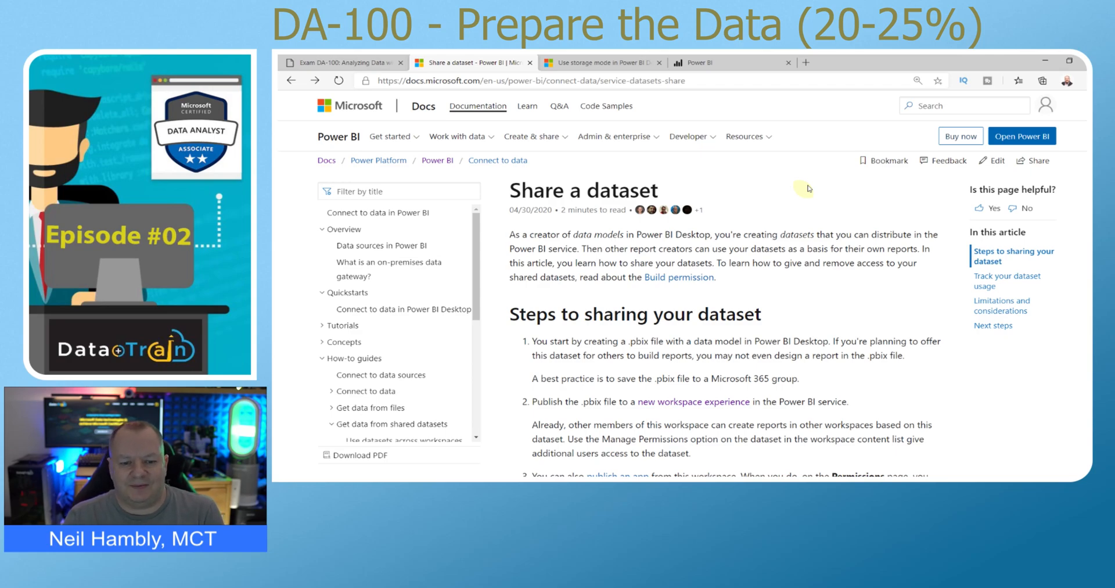
pyautogui.moveTo(806, 187)
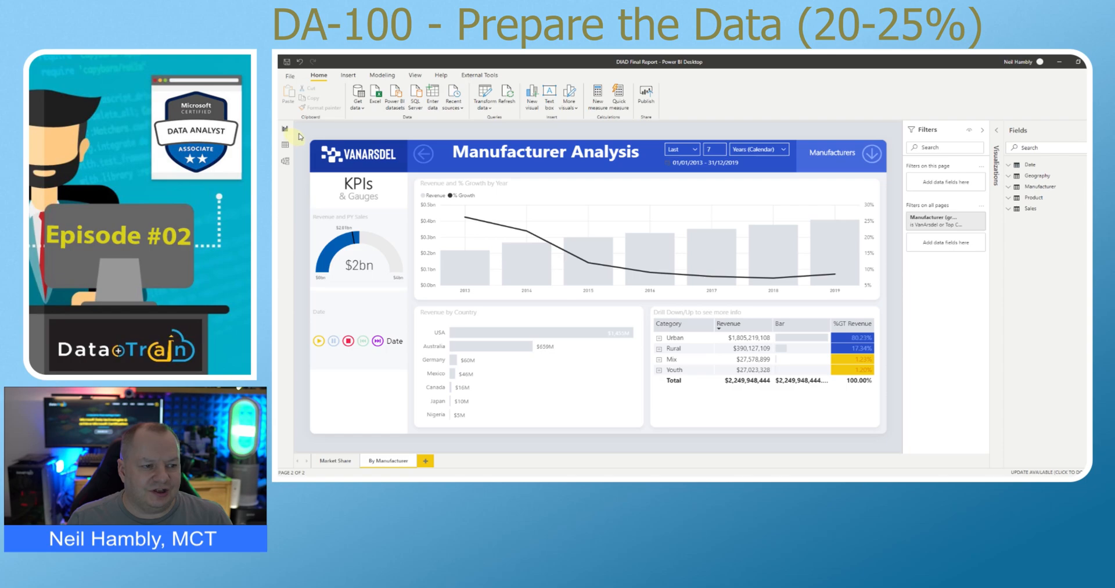
# Step: Show the DIAD Final Report's data model with its tables and relationships
pyautogui.click(285, 160)
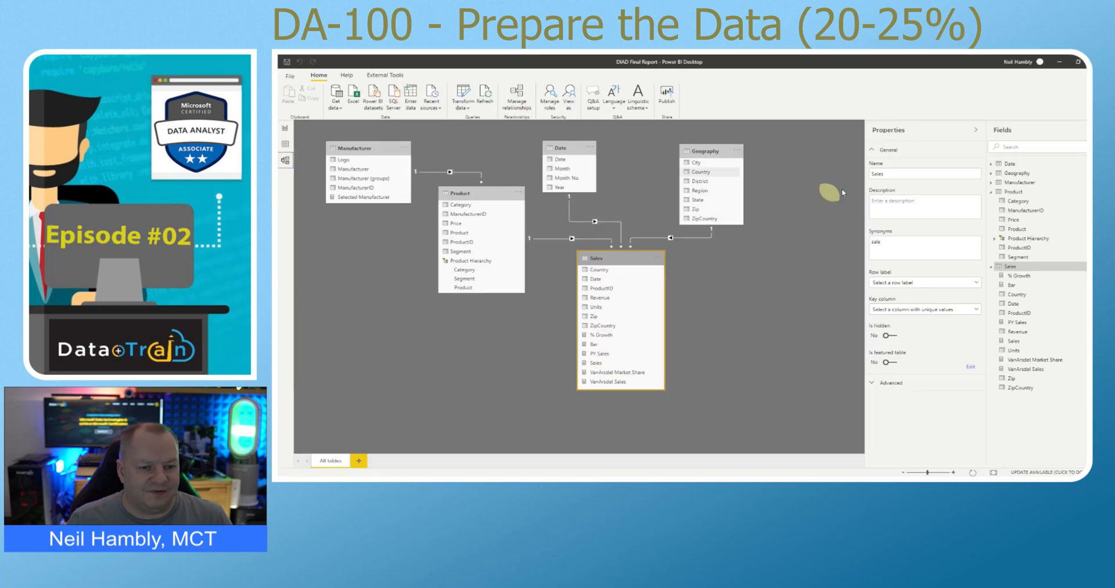
pyautogui.moveTo(861, 216)
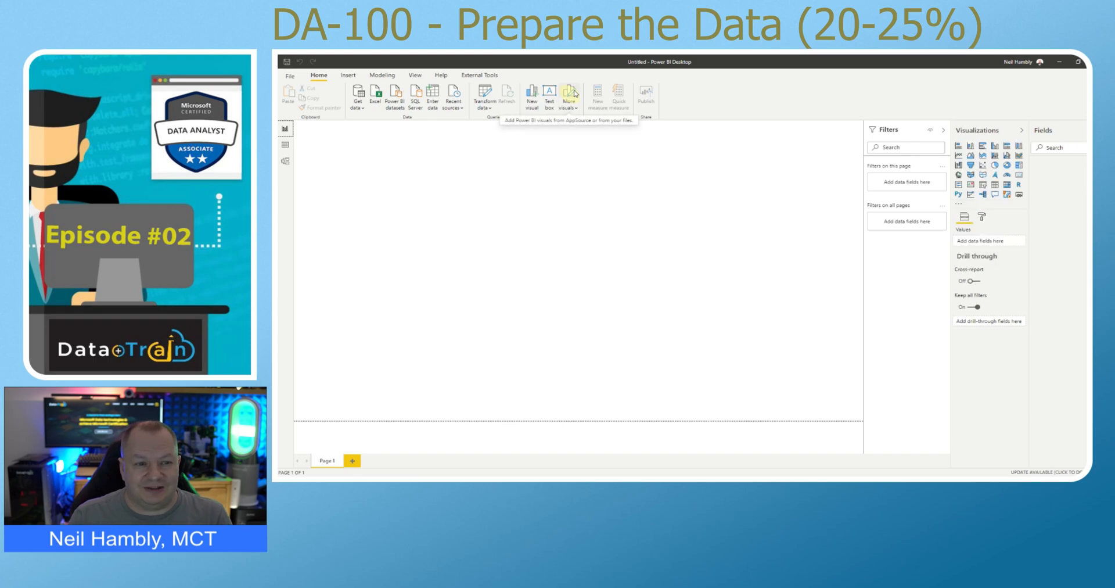
pyautogui.moveTo(340, 116)
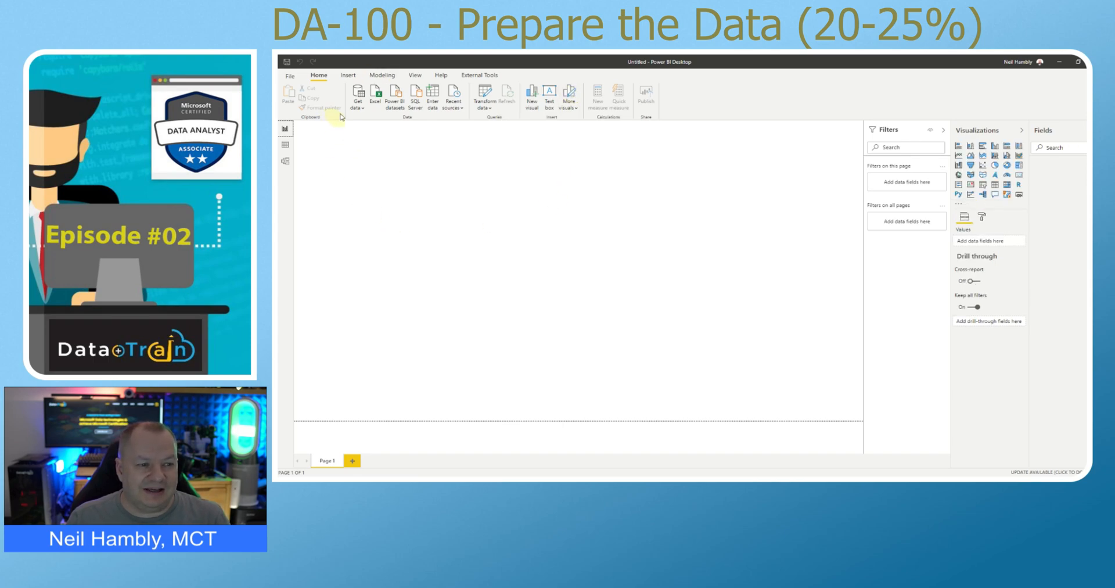
# Step: Start Get data and choose Power BI datasets as the source
pyautogui.click(357, 100)
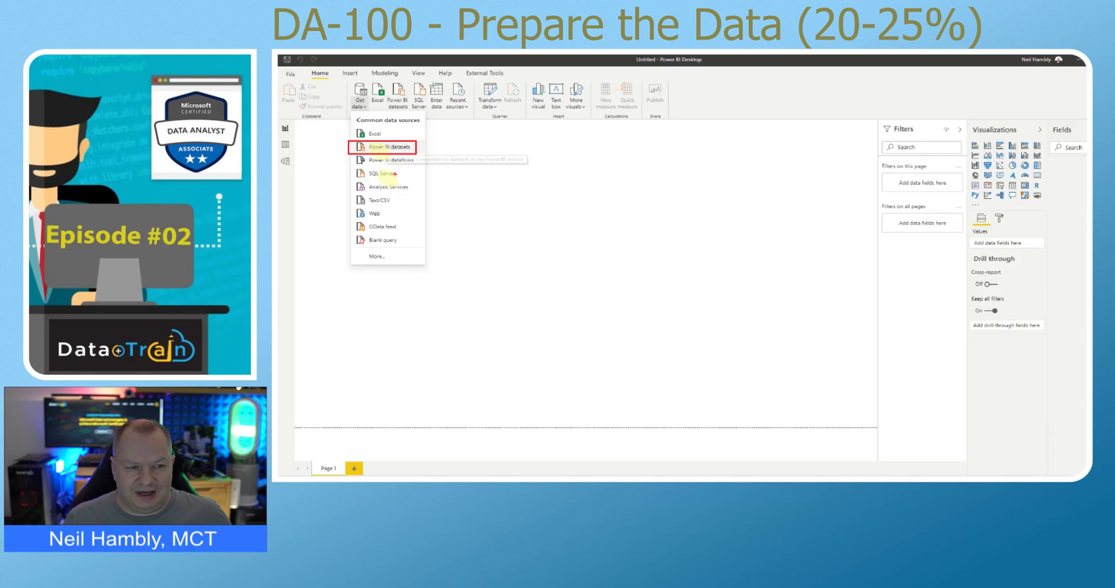
pyautogui.click(699, 192)
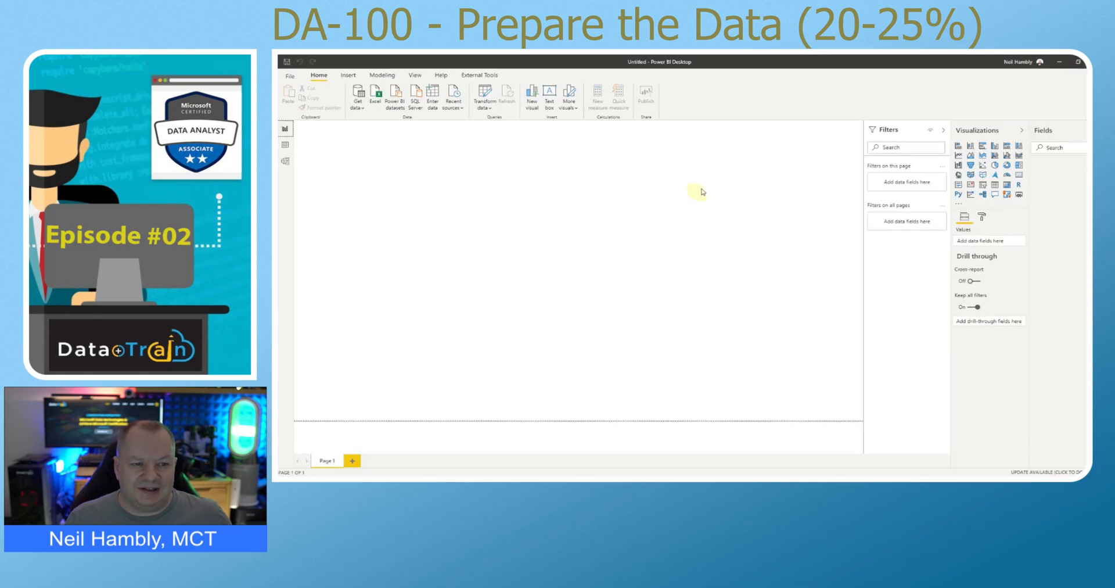
pyautogui.click(395, 99)
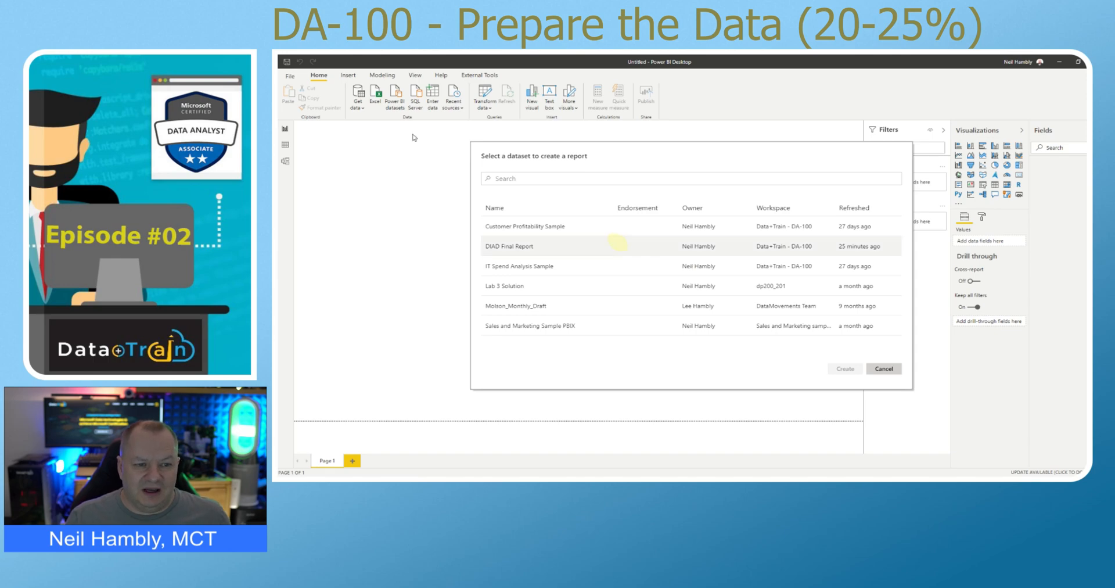
# Step: Search for 'diad' and create the report from the DIAD Final Report dataset
pyautogui.click(555, 179)
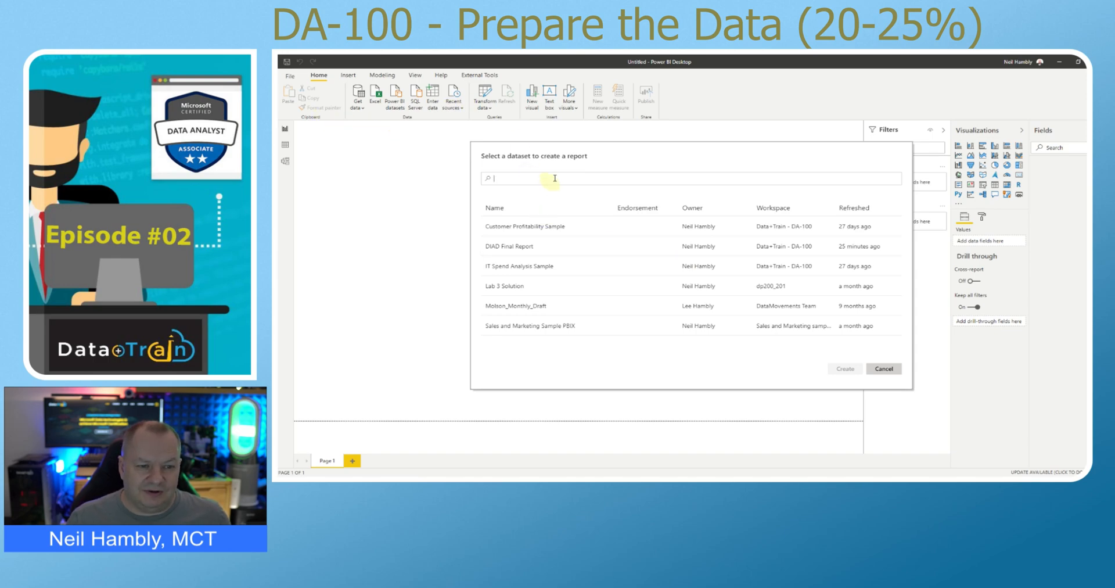
pyautogui.write('diad')
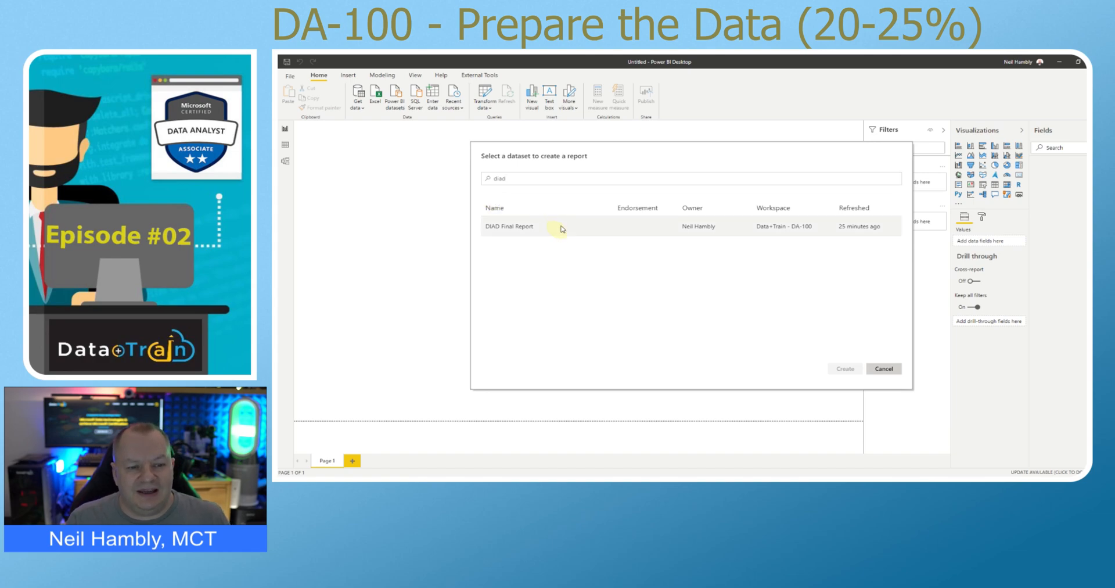
pyautogui.moveTo(559, 228)
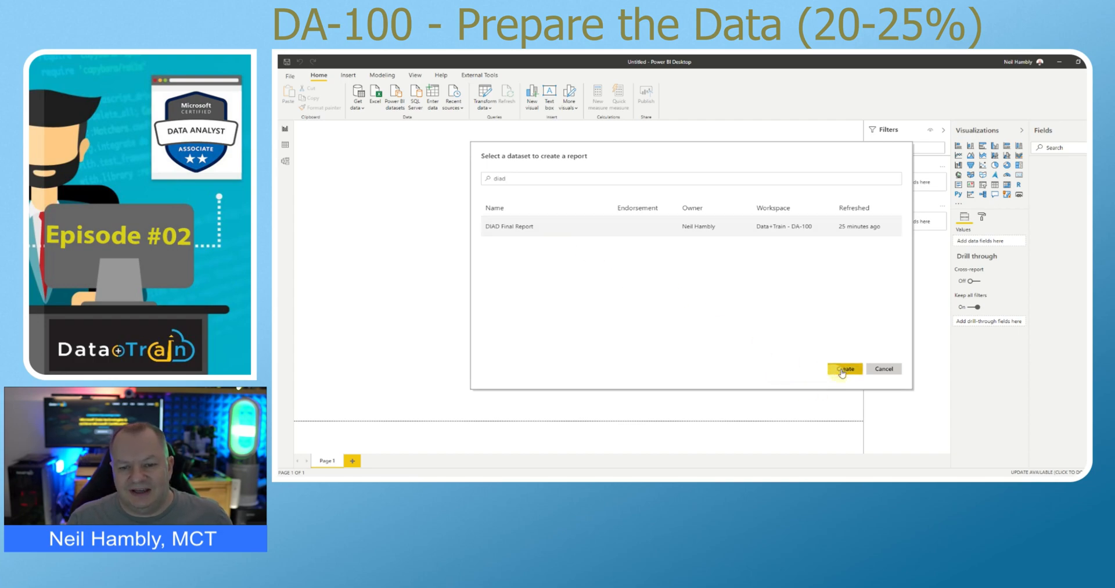
pyautogui.click(843, 368)
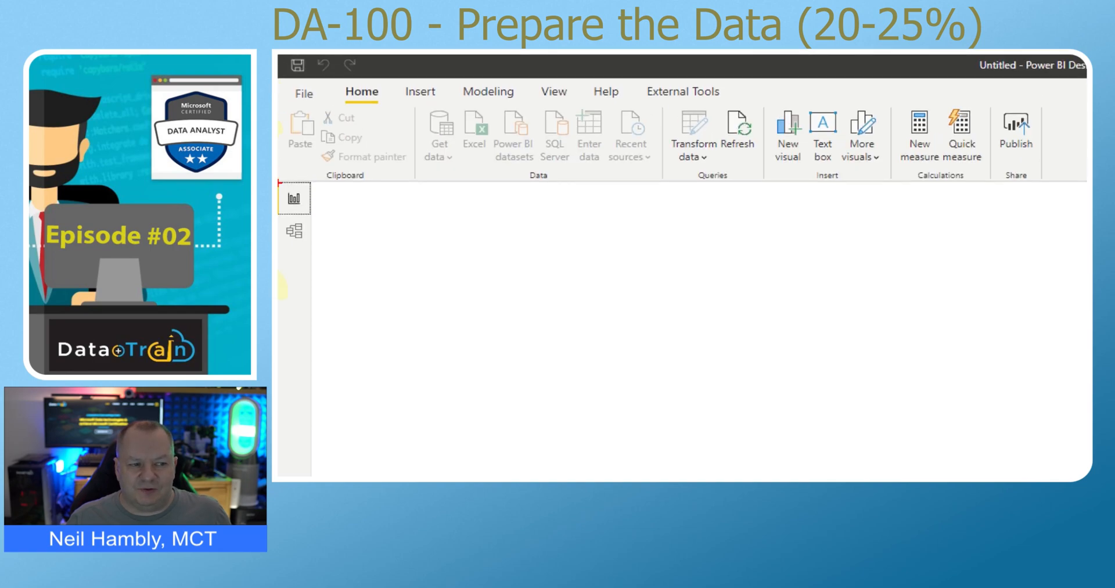
# Step: Show the live-connected dataset's model: Sales, Product, Manufacturer, Geography and Date tables
pyautogui.click(294, 197)
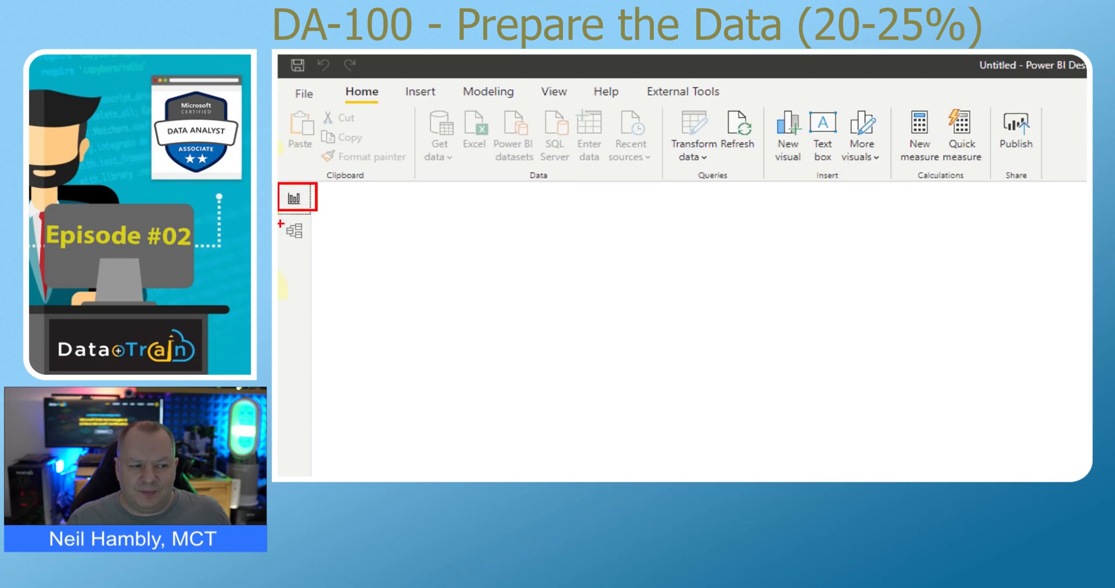
pyautogui.click(293, 228)
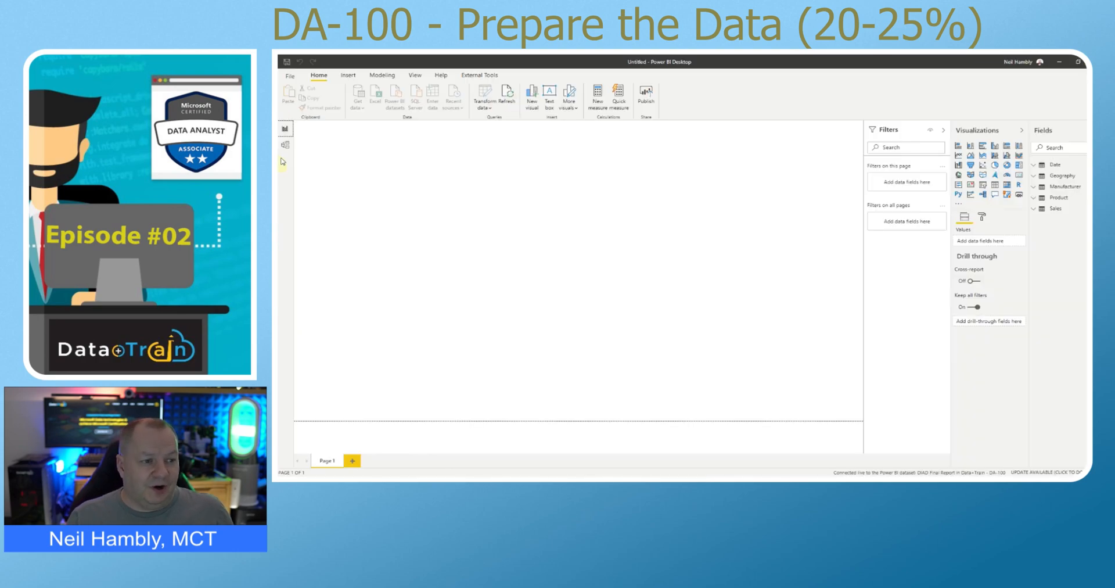
pyautogui.click(285, 146)
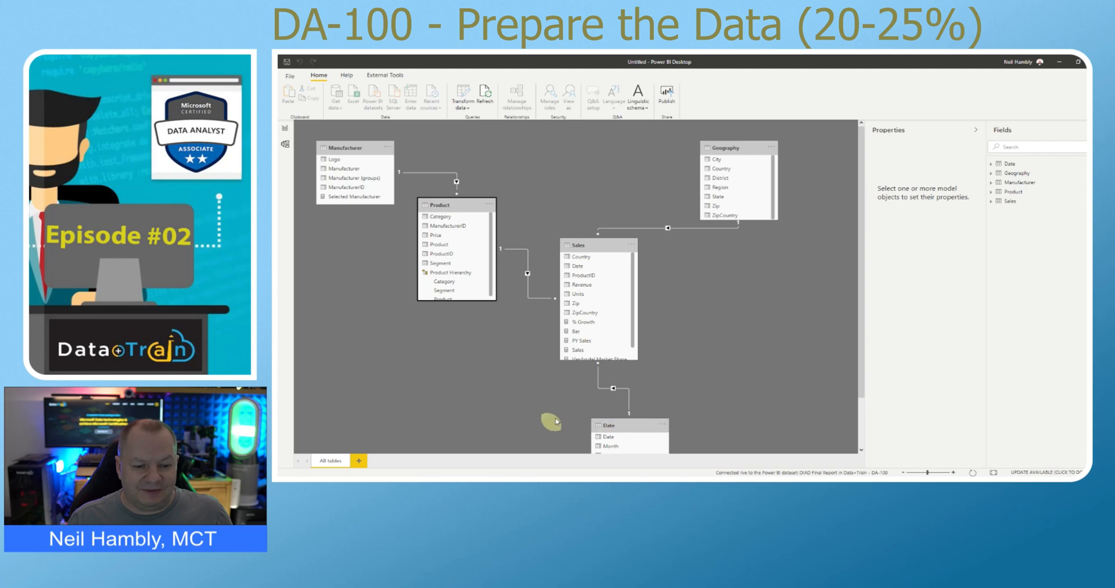
# Step: Move the Date table above Sales in the diagram, then go to the File page
pyautogui.moveTo(607, 425); pyautogui.dragTo(597, 167)
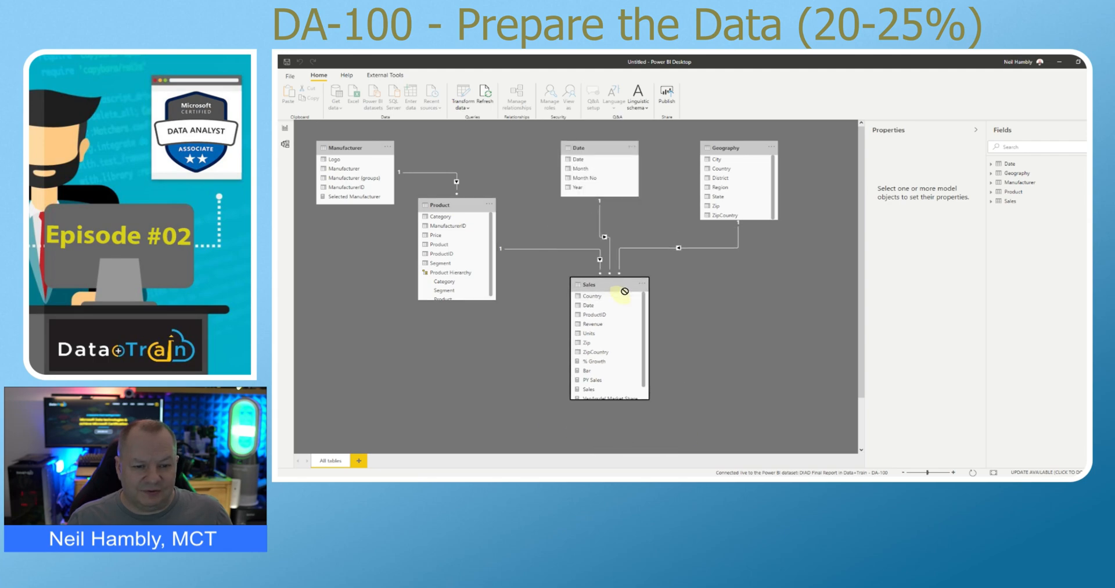
pyautogui.moveTo(661, 295)
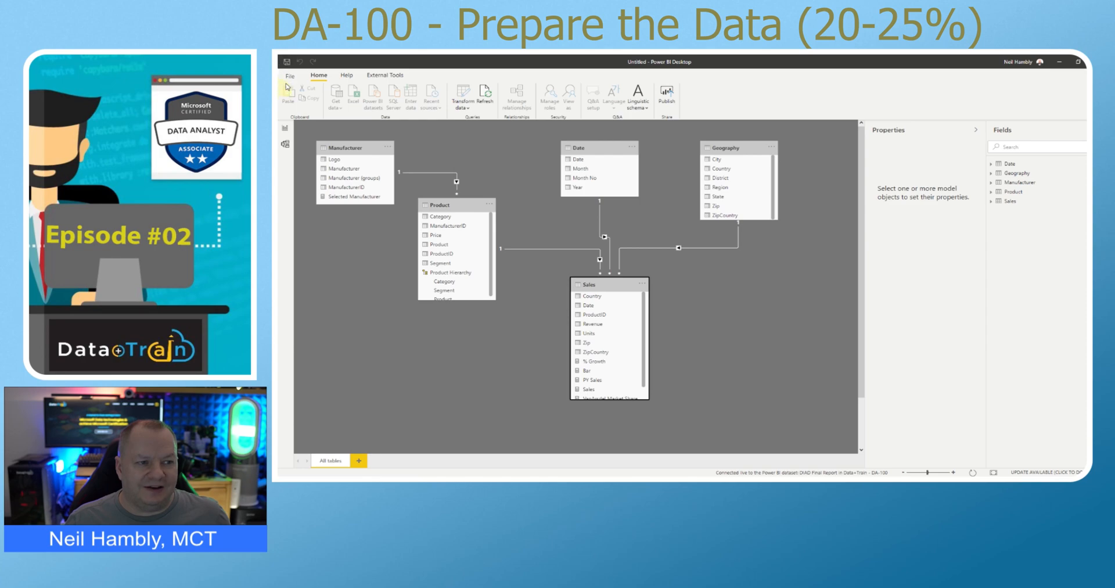
pyautogui.click(289, 74)
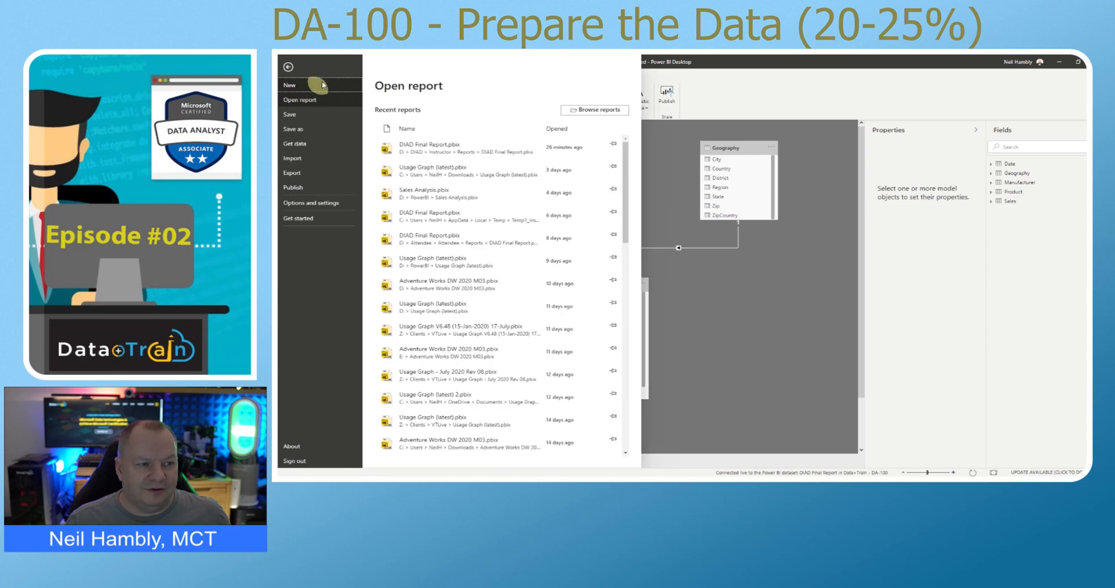
# Step: Create a new blank report with no data connected
pyautogui.click(289, 66)
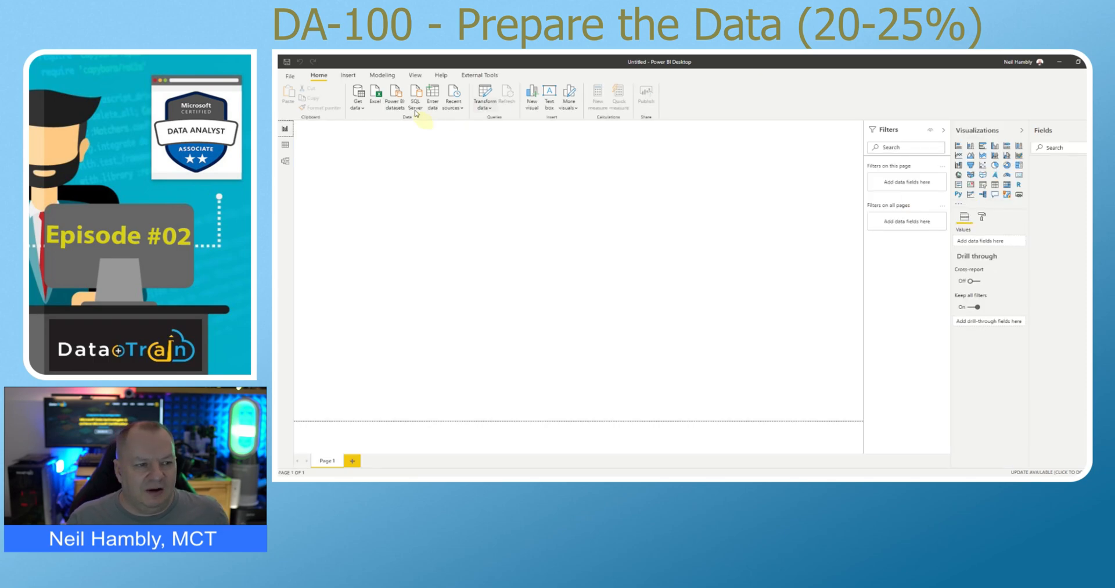
pyautogui.click(357, 97)
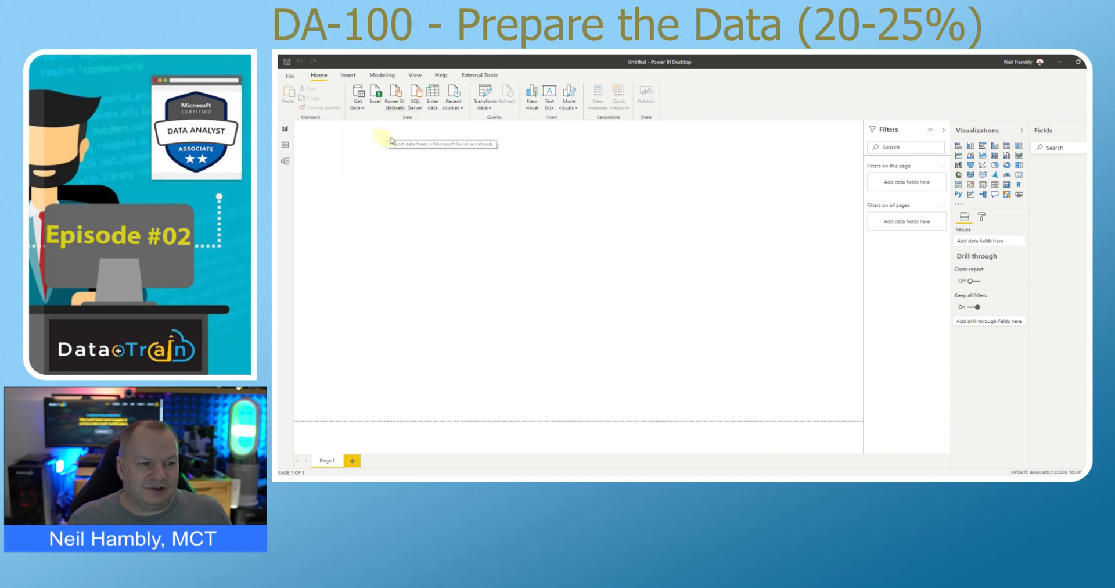
# Step: Import the Financial Sample Excel workbook from D:\PowerBI
pyautogui.click(375, 97)
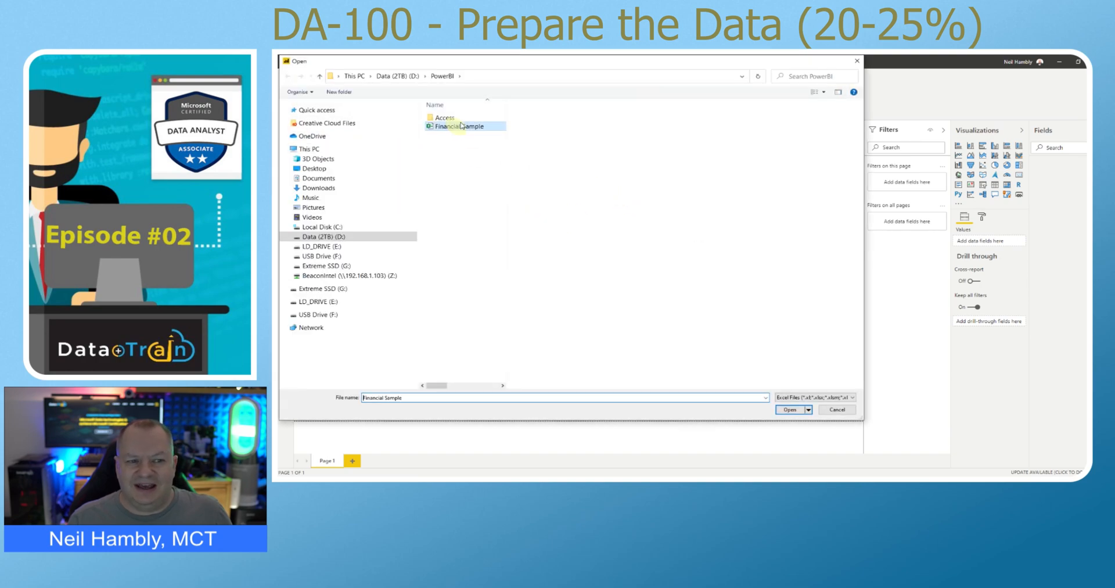
pyautogui.click(790, 409)
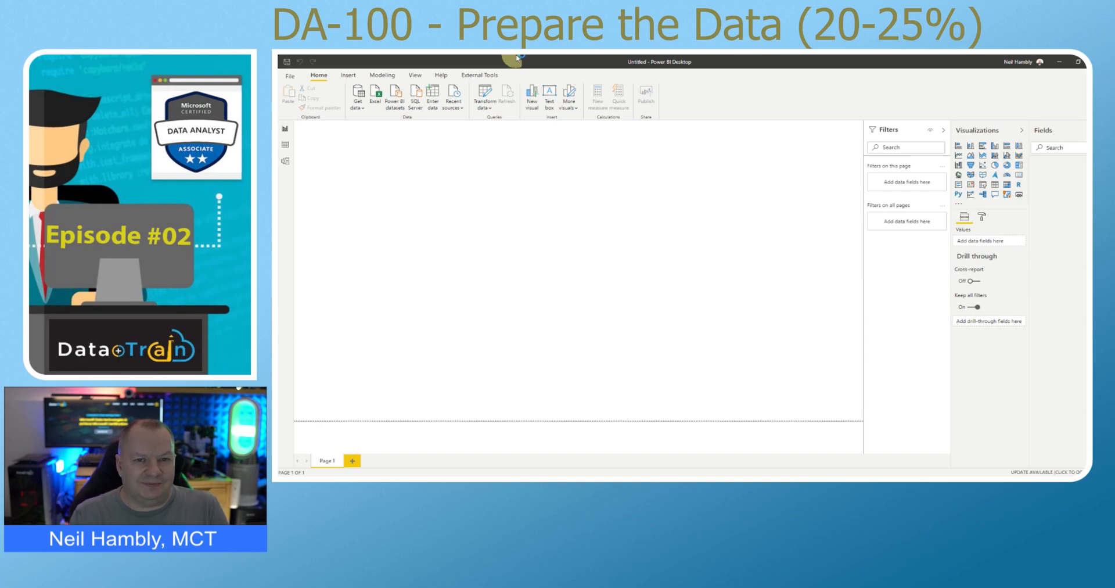
pyautogui.click(375, 96)
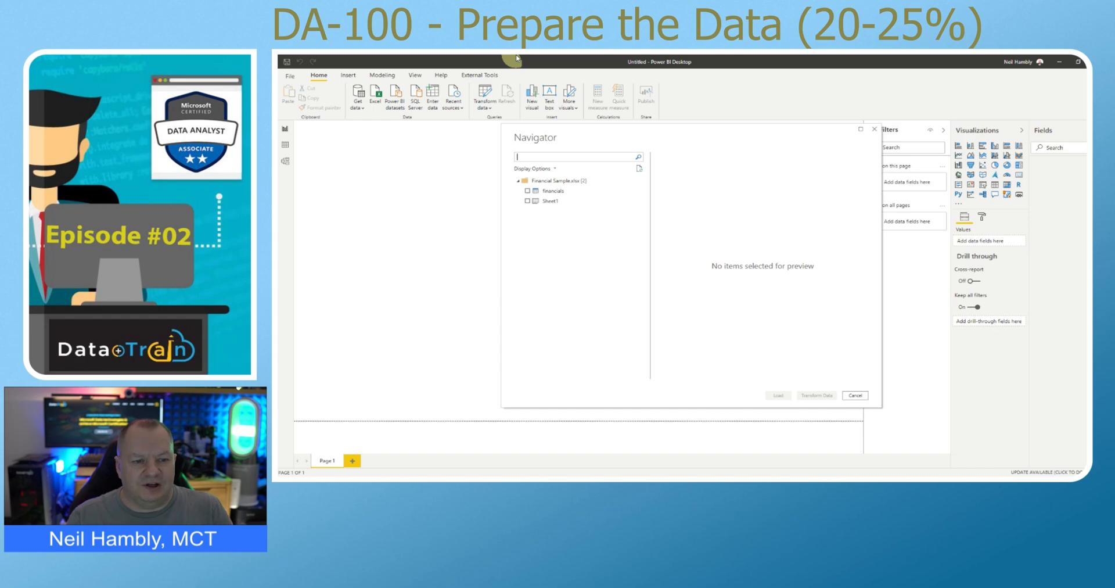
# Step: Preview, select and load the financials table into the report
pyautogui.click(552, 190)
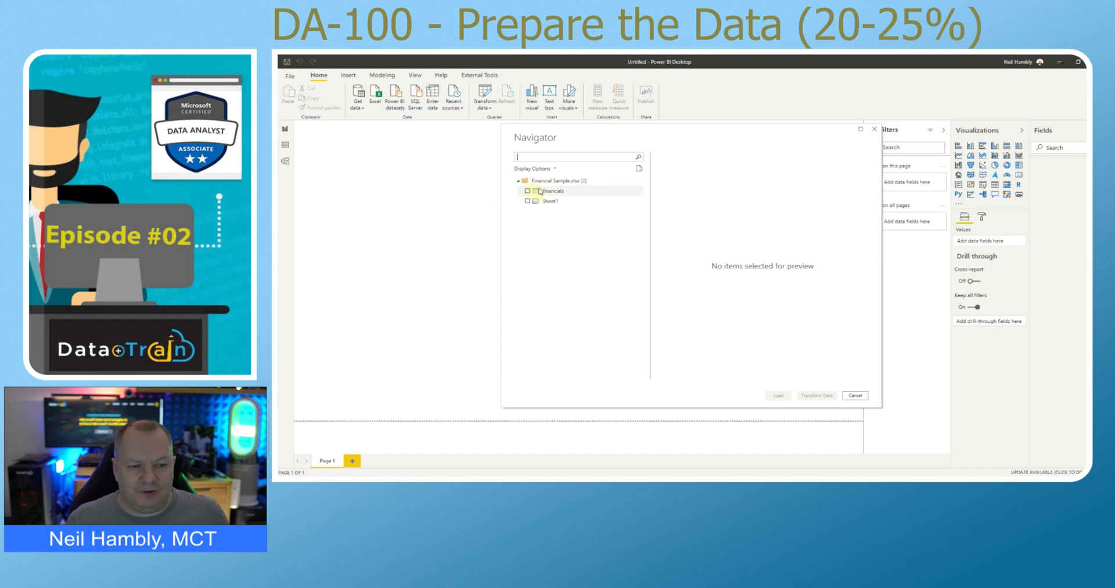
pyautogui.click(550, 190)
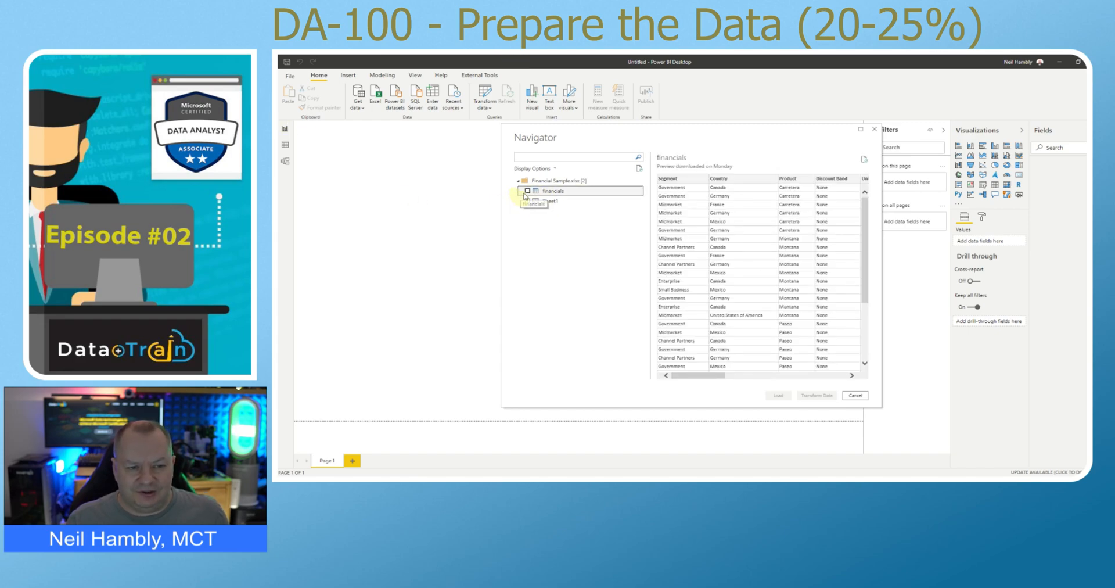
pyautogui.click(526, 191)
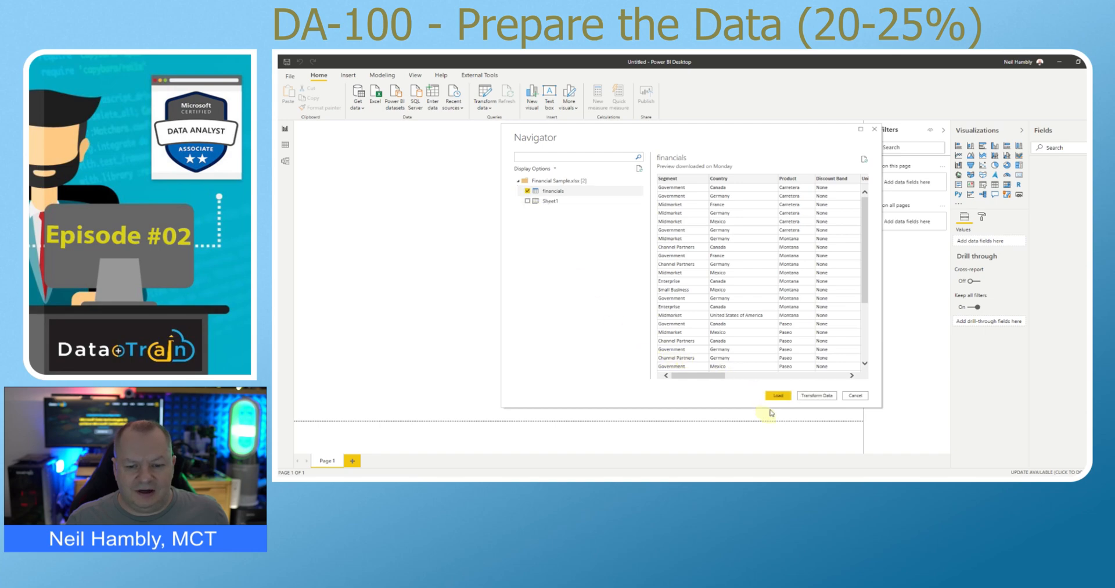
pyautogui.click(777, 395)
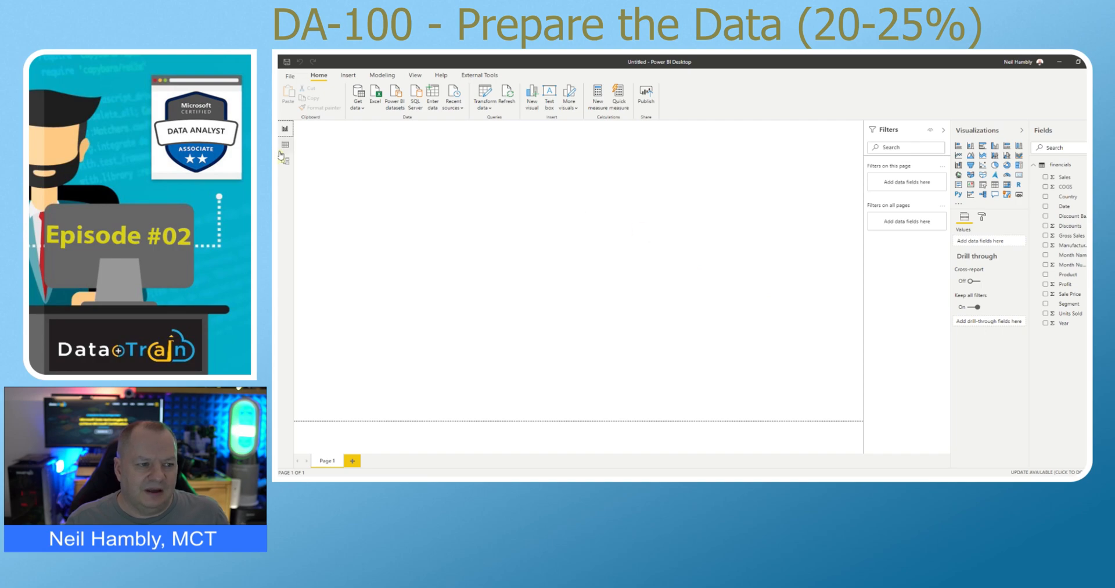
# Step: In Model view, expand the financials table's Advanced properties showing storage mode Import
pyautogui.click(284, 159)
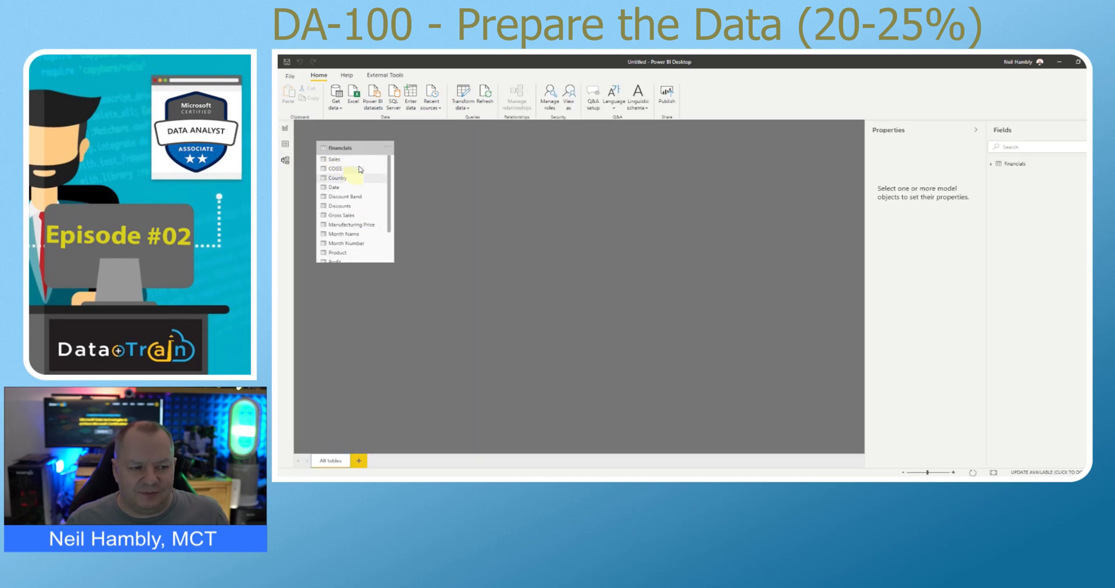
pyautogui.click(344, 148)
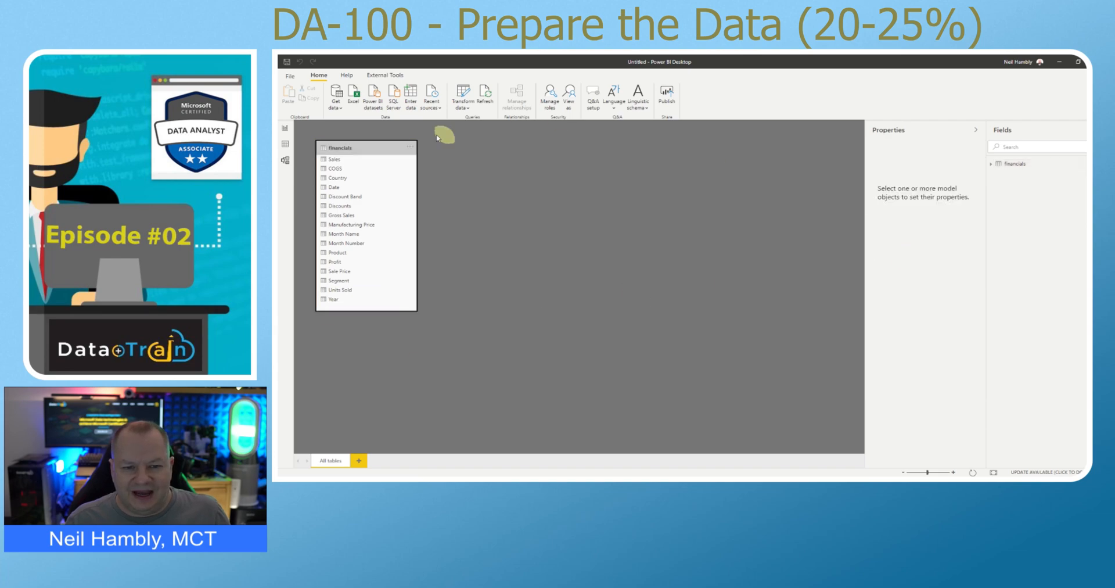
pyautogui.click(341, 148)
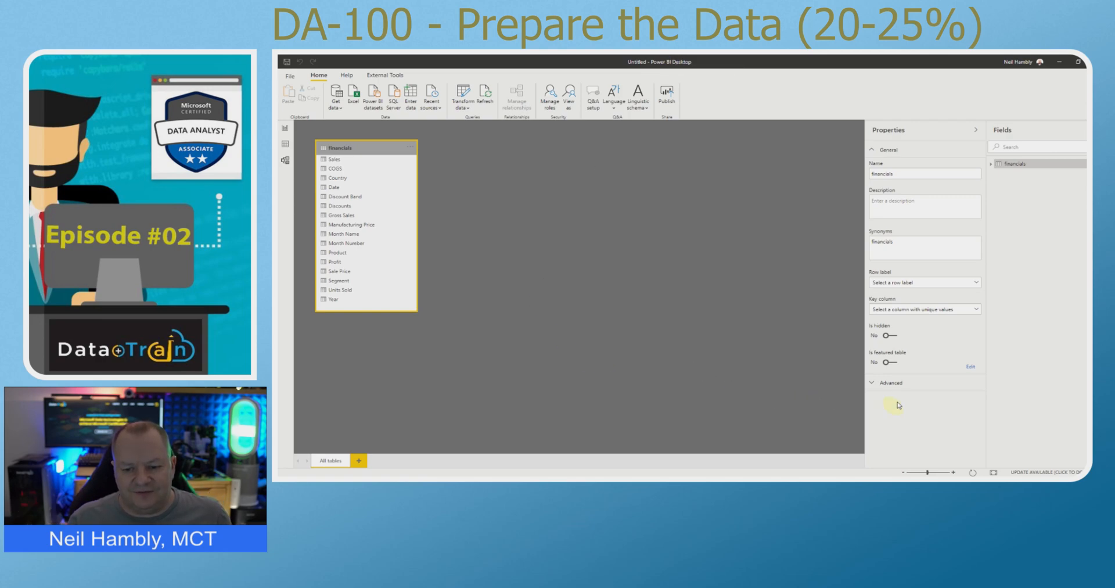
pyautogui.click(889, 382)
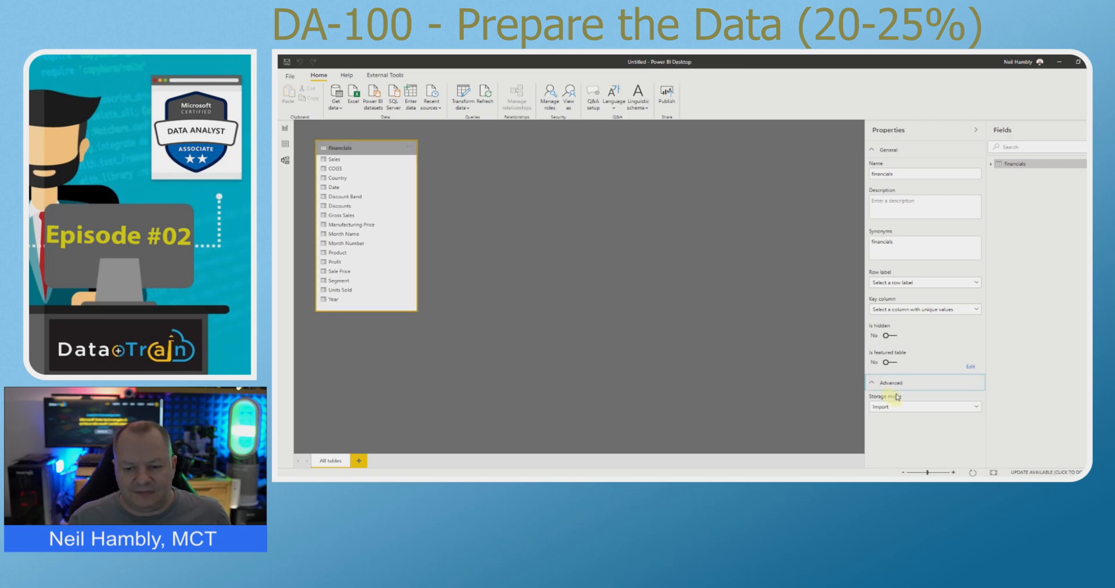